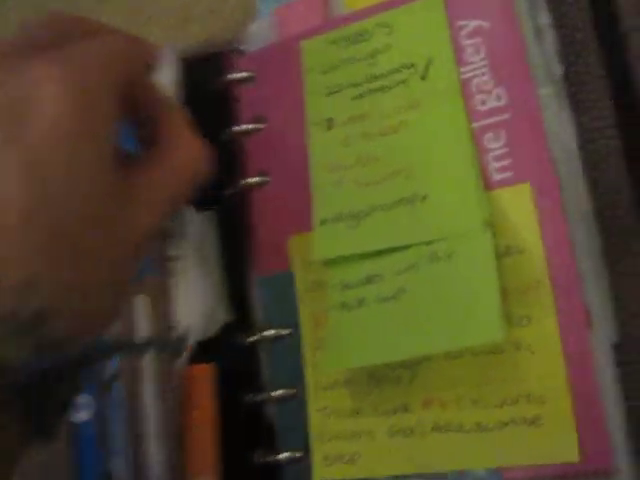
{"action": "mouse_move", "coordinate": [320, 240]}
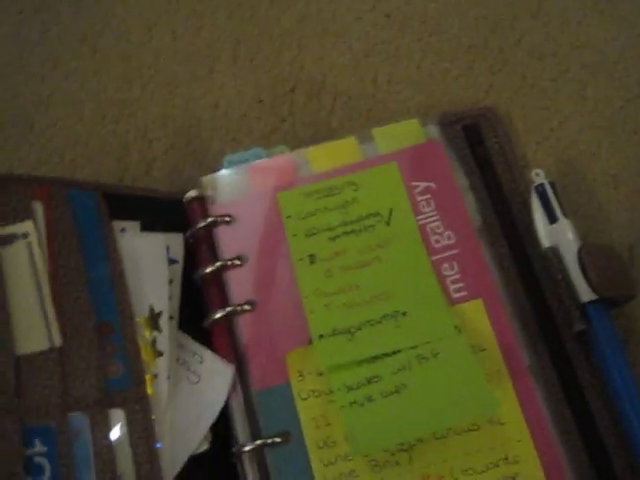